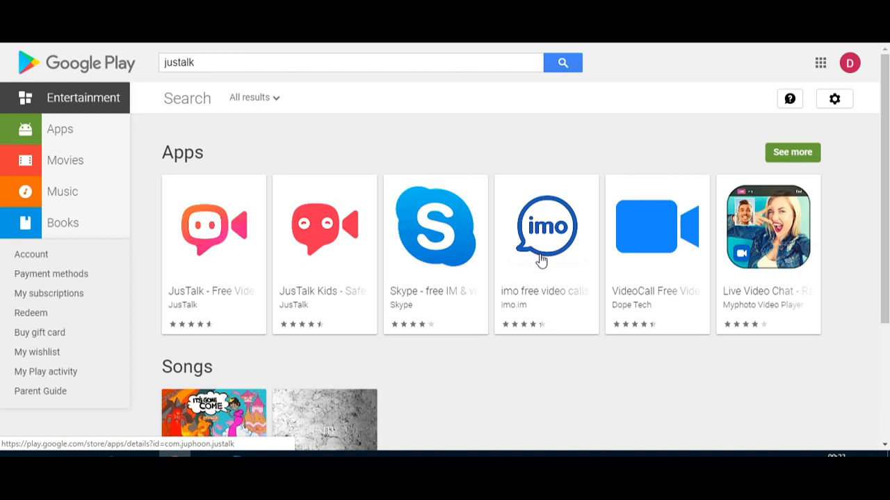
mouse_move(82, 85)
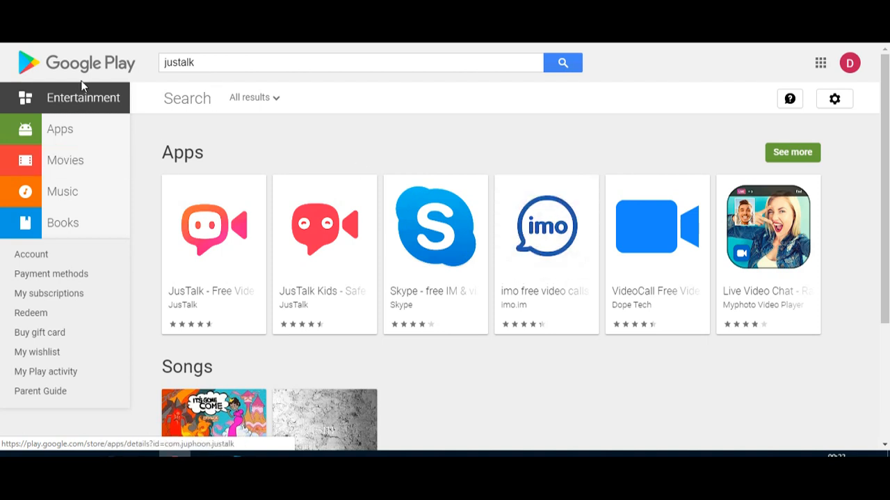
mouse_move(109, 74)
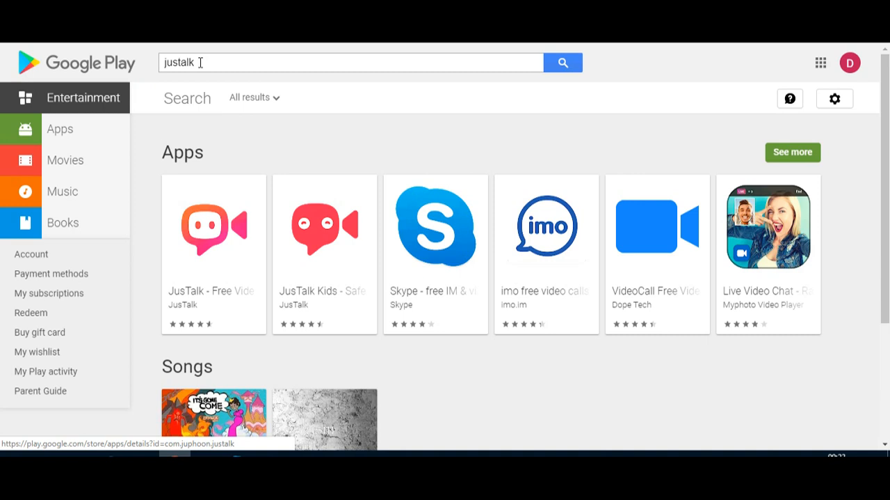
mouse_move(300, 237)
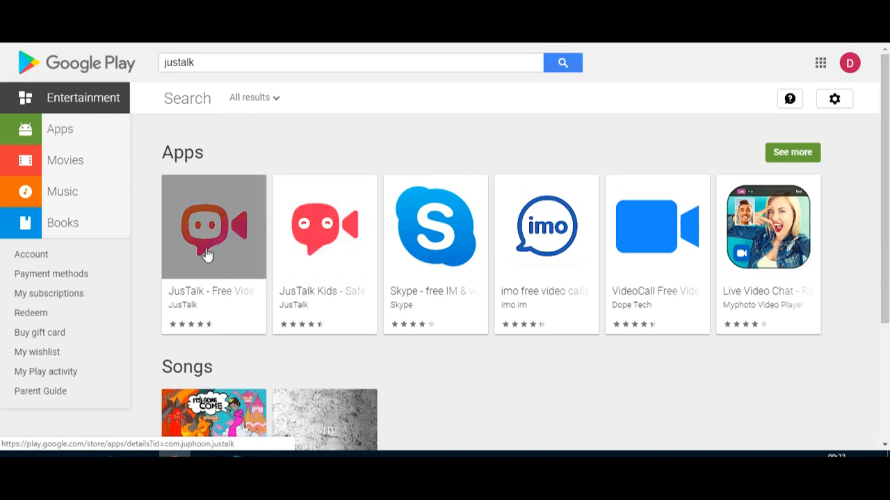
mouse_move(309, 243)
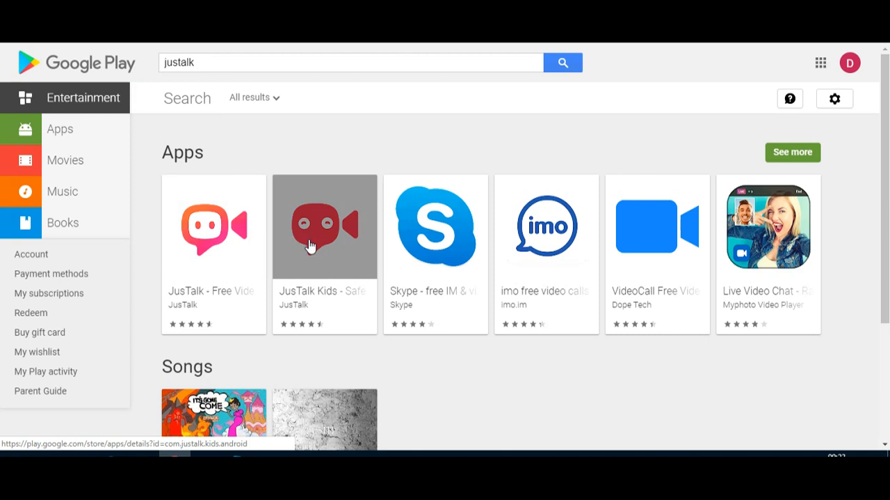
mouse_move(207, 233)
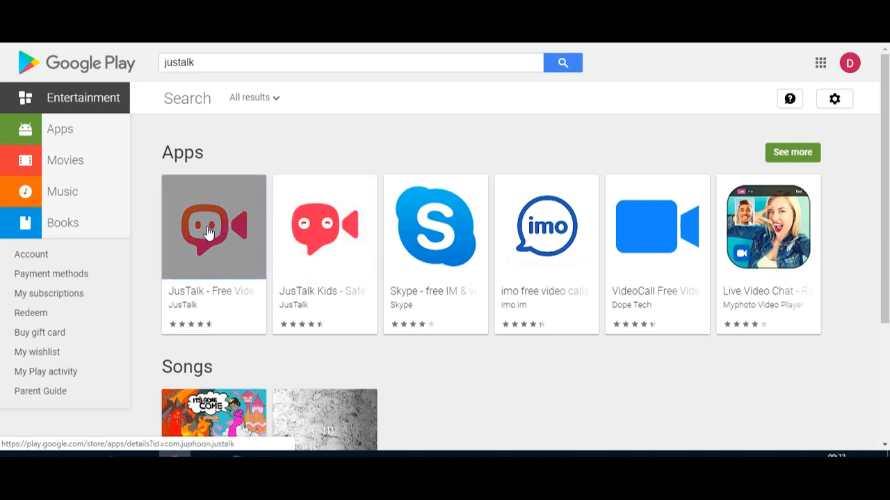
View the JusTalk app page's screenshots, description and 4.6-star ratings from 224,126 reviews
left_click(214, 225)
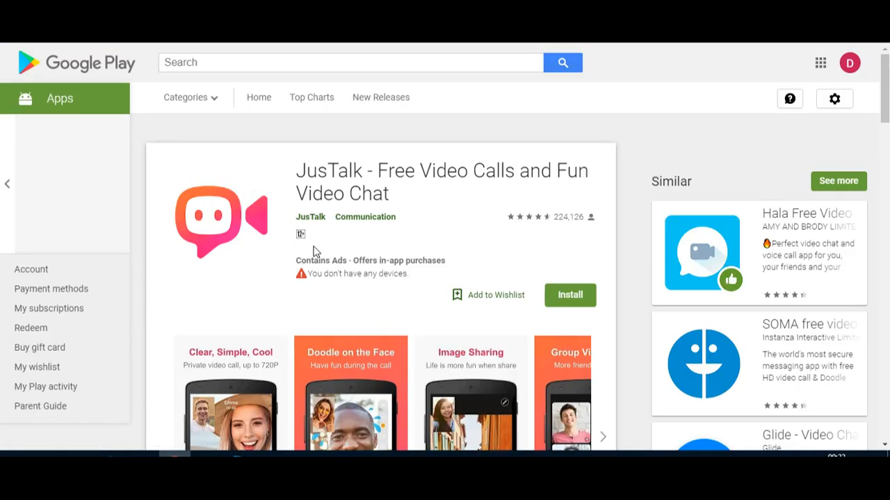
scroll("down", 3)
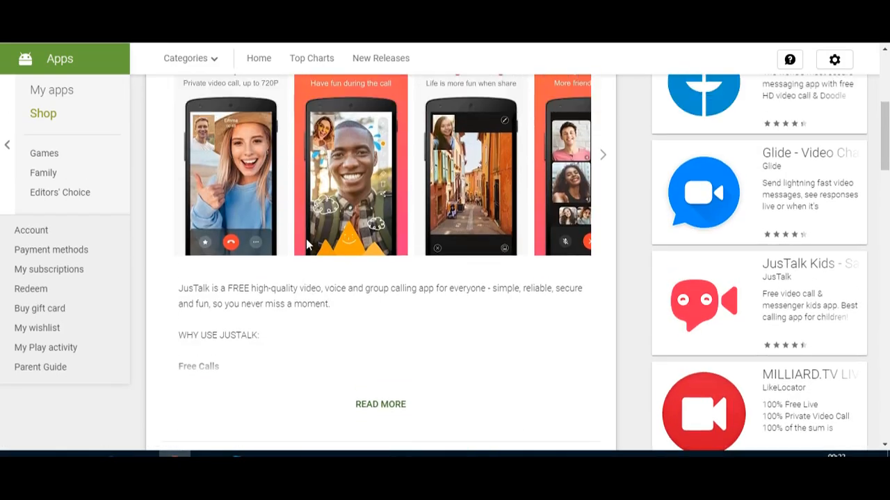
scroll("up", 3)
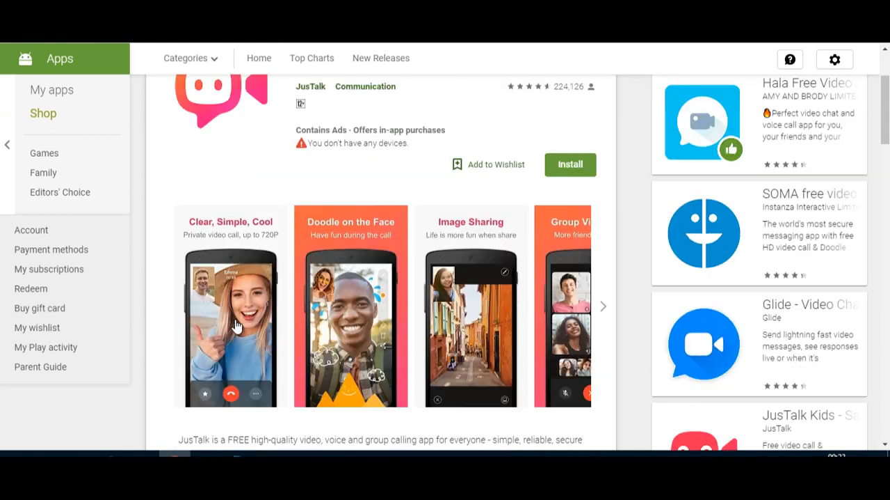
mouse_move(378, 299)
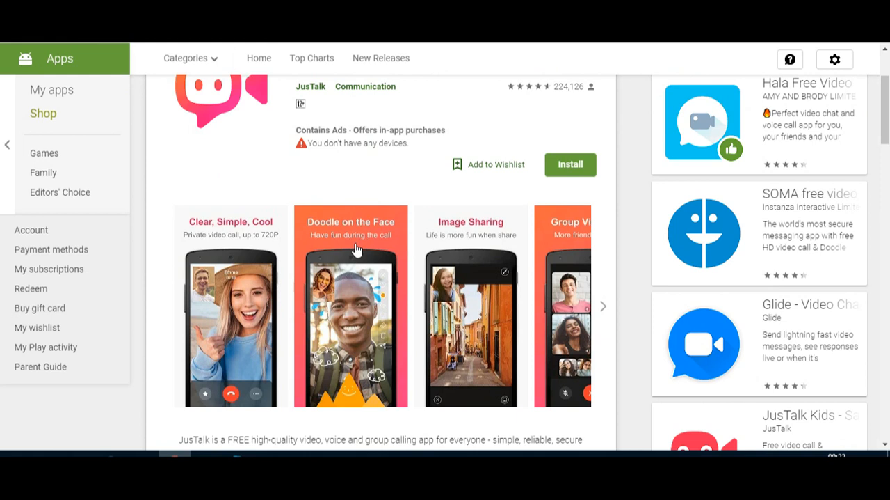
scroll("down", 3)
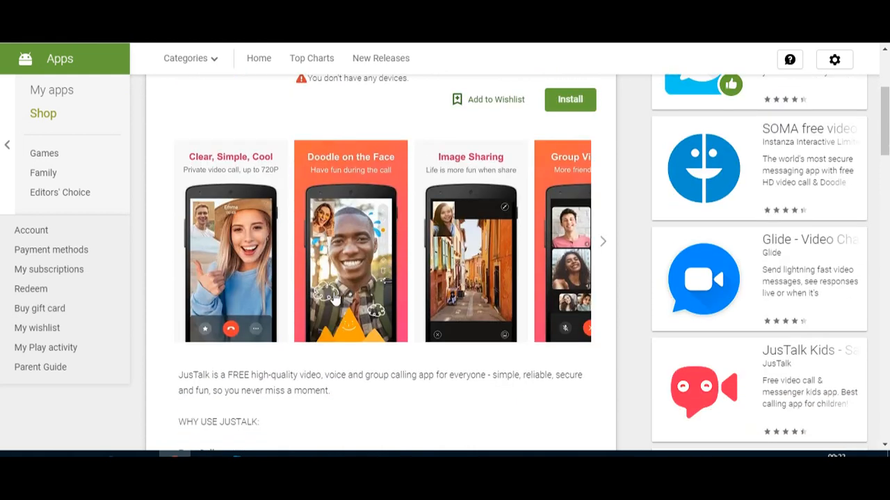
mouse_move(583, 248)
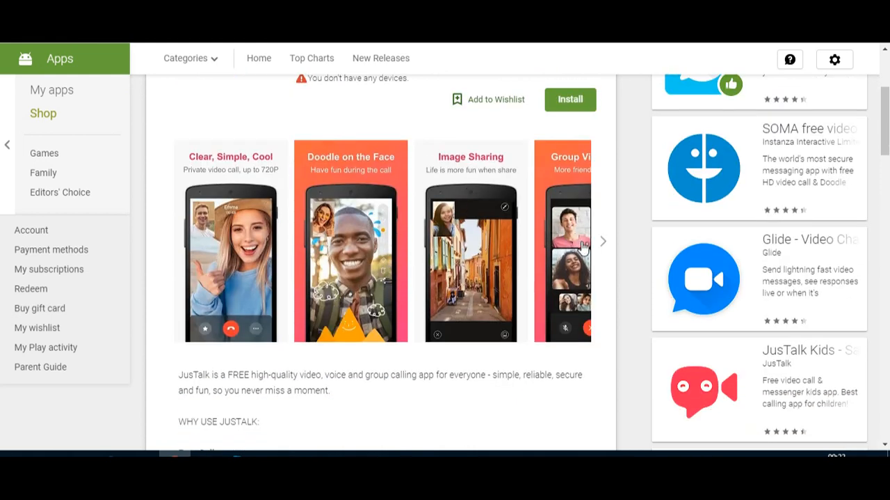
left_click(602, 242)
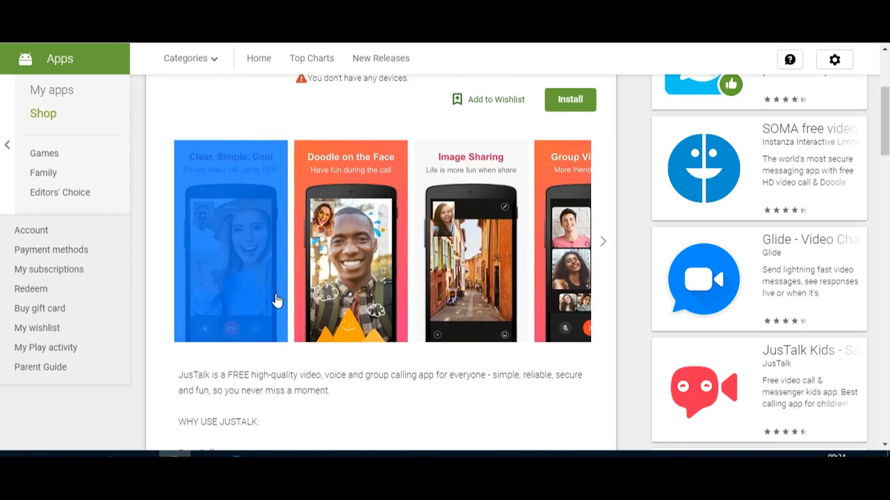
scroll("down", 3)
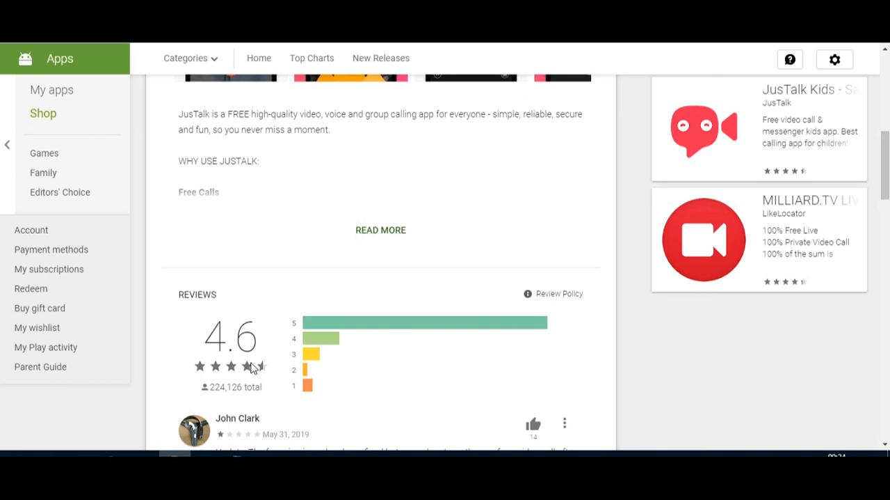
mouse_move(257, 364)
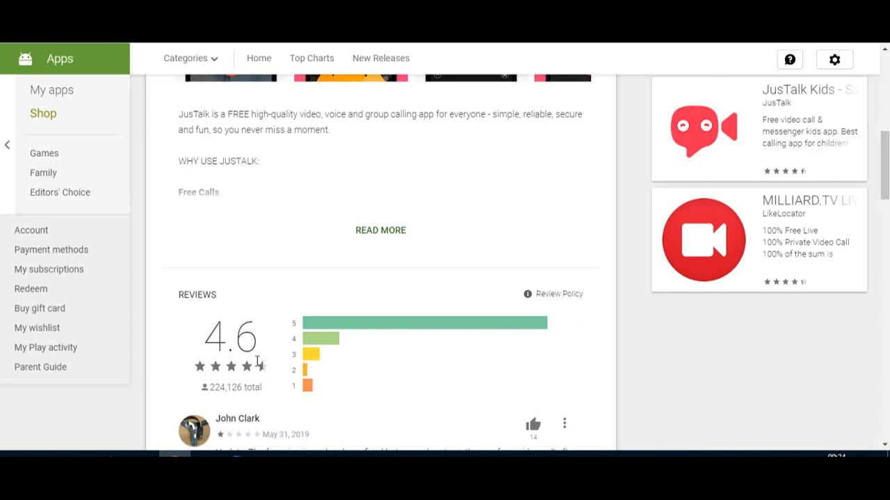
scroll("down", 3)
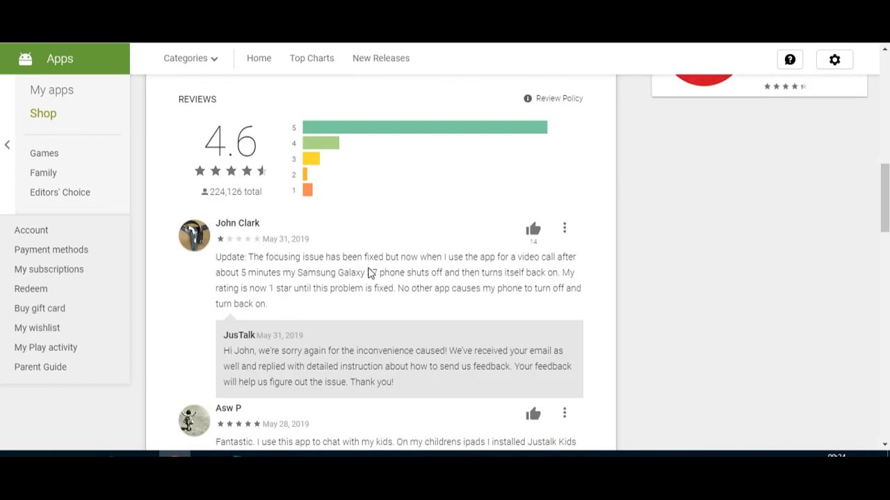
scroll("up", 3)
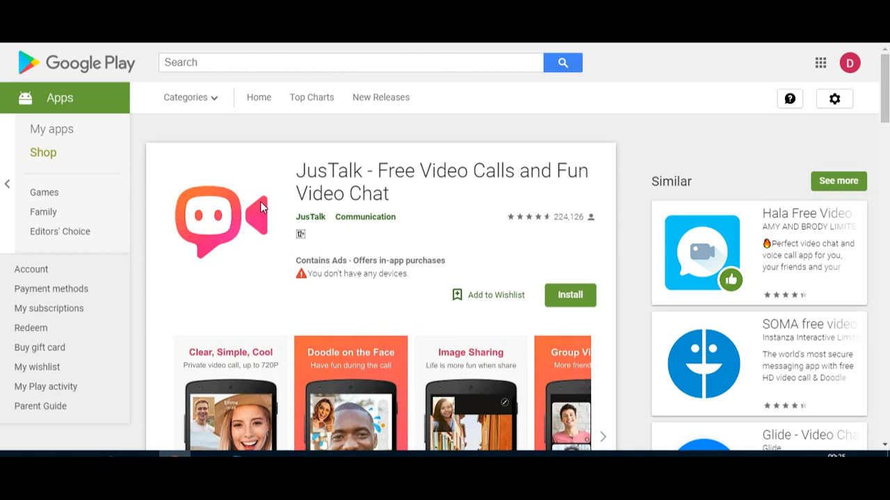
Show the Clicksfly URL-shortener homepage with its earn-money link form
left_click(223, 53)
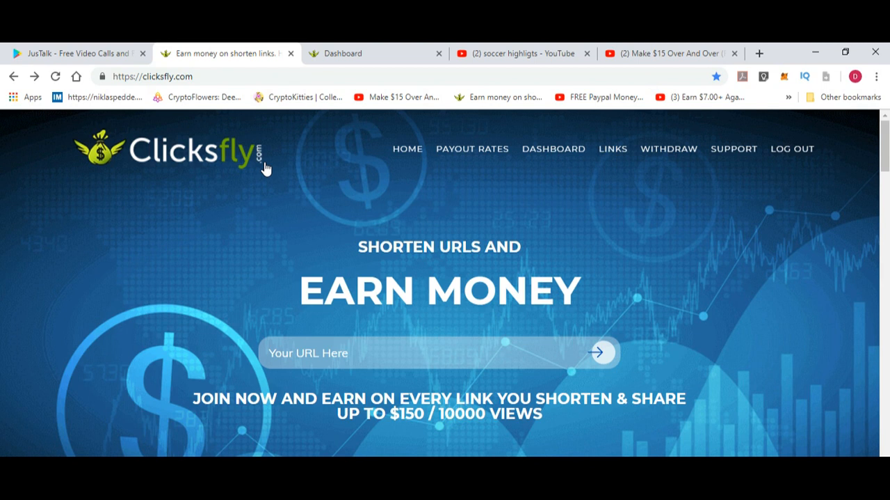
mouse_move(217, 181)
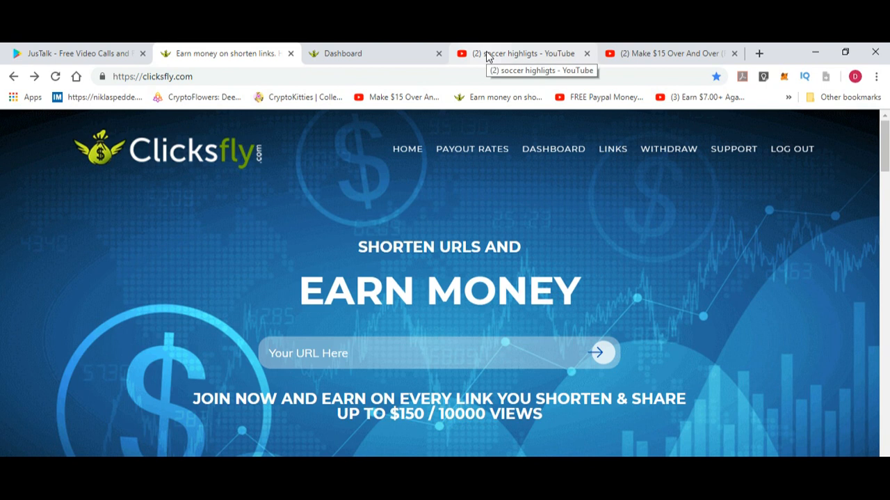
Show the YouTube search results for soccer highlights
left_click(517, 53)
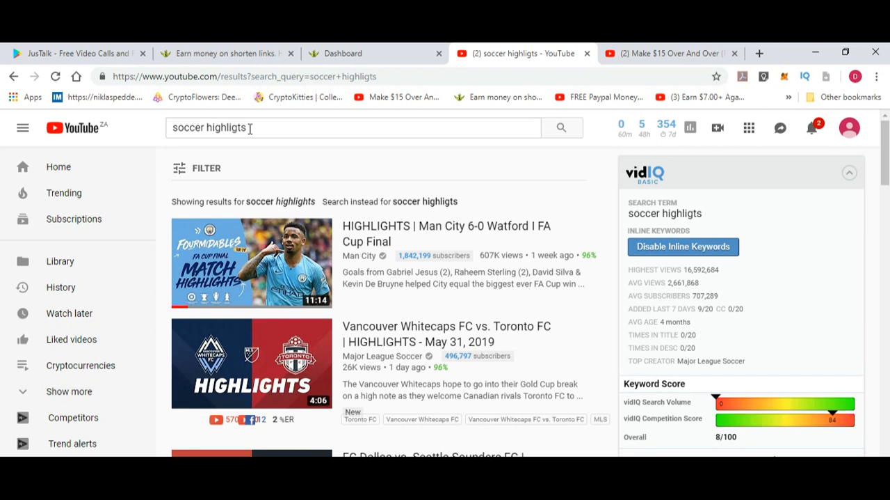
mouse_move(262, 149)
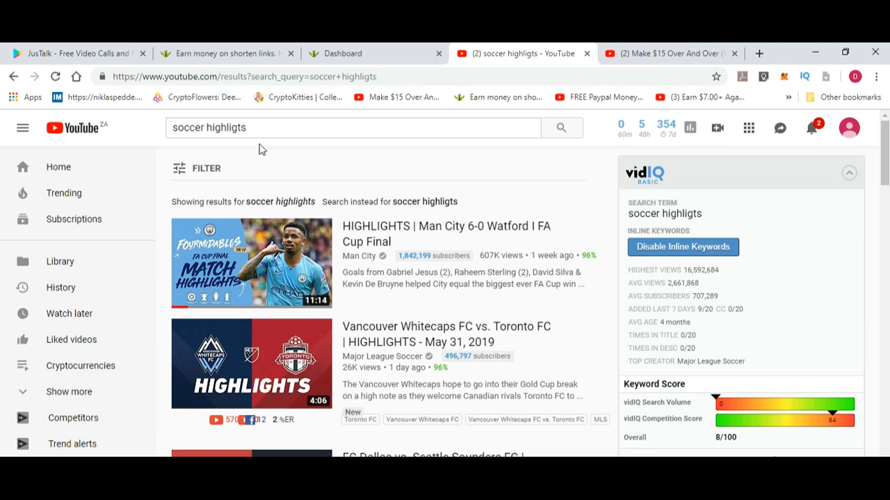
mouse_move(482, 267)
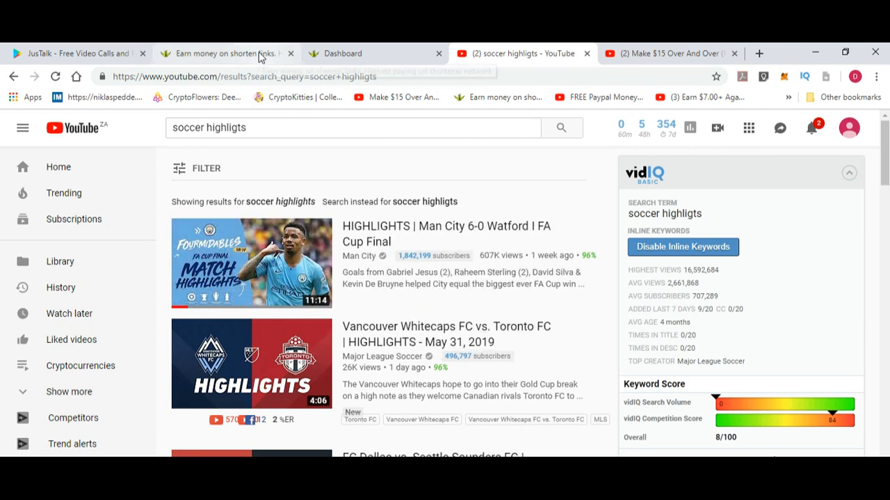
left_click(223, 53)
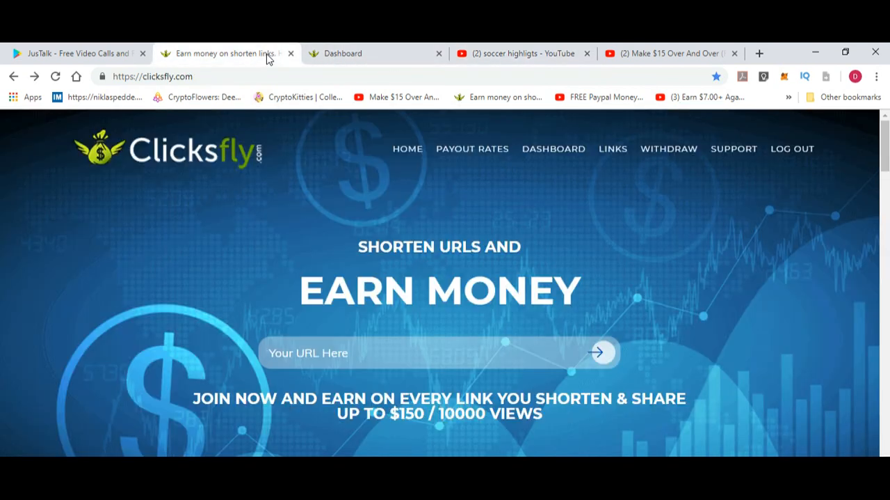
right_click(307, 352)
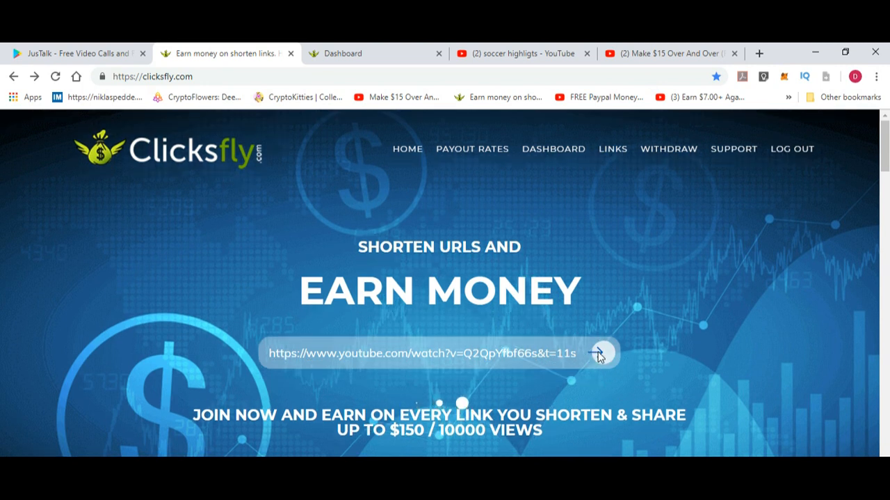
left_click(600, 353)
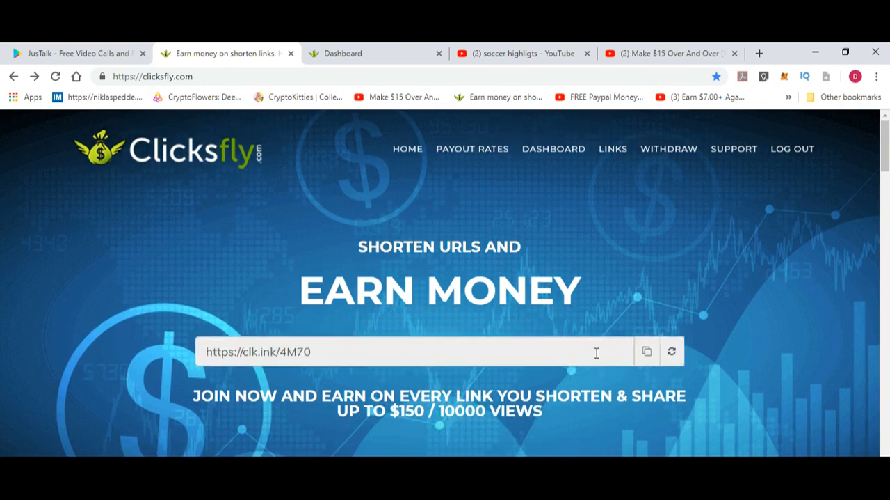
mouse_move(608, 342)
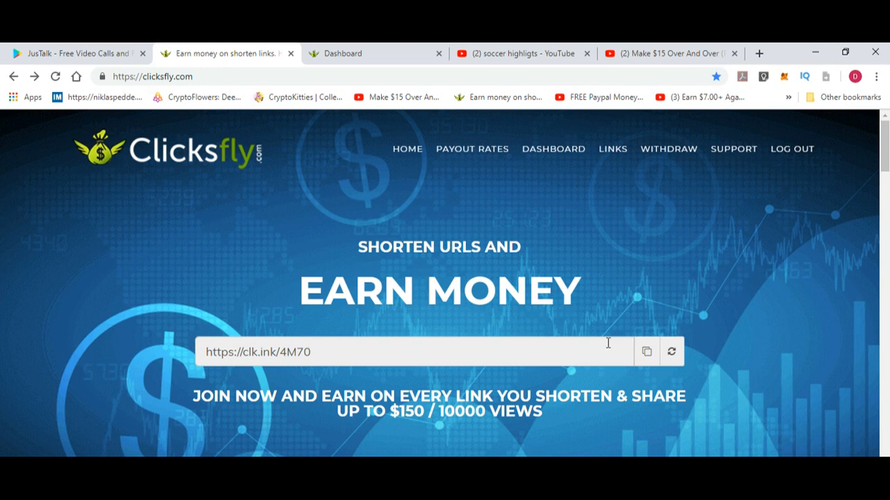
left_click(646, 350)
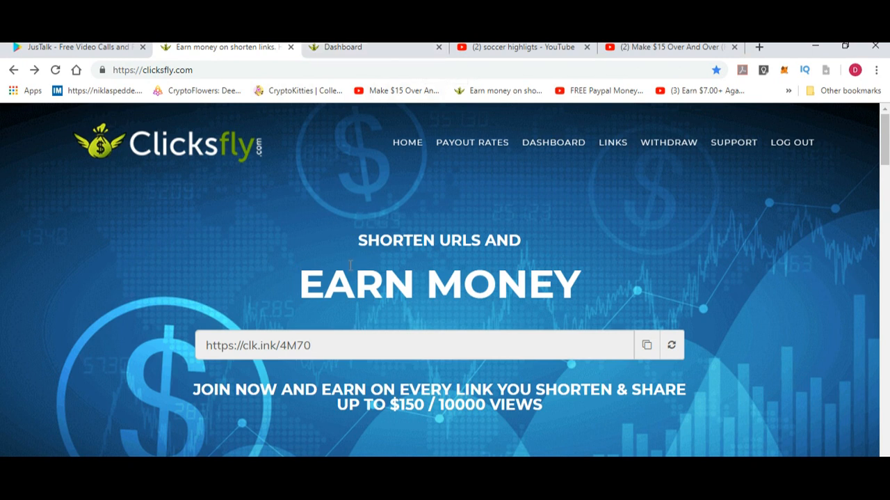
mouse_move(352, 263)
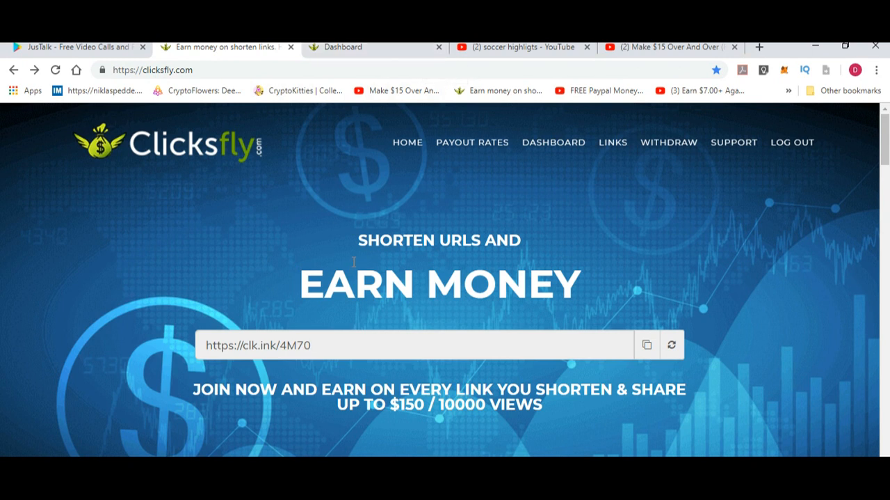
Search Google for 'reddit', open the Reddit front page and browse down its feed
left_click(760, 48)
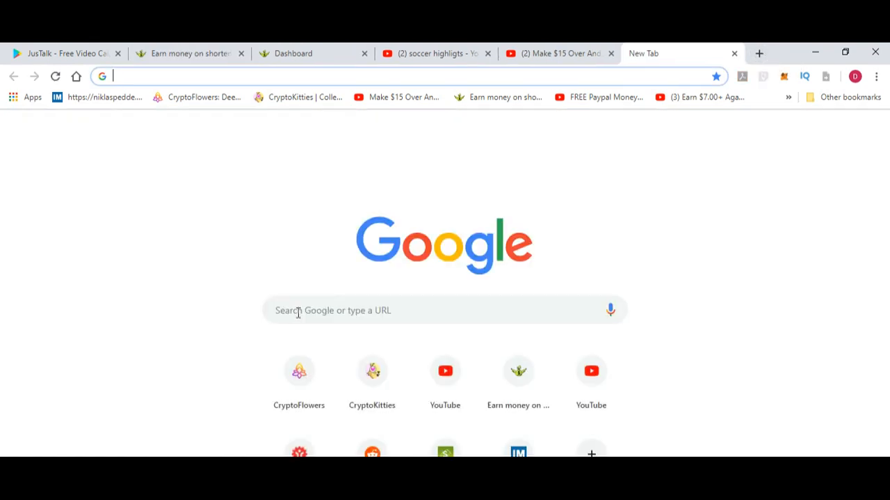
type("reddit")
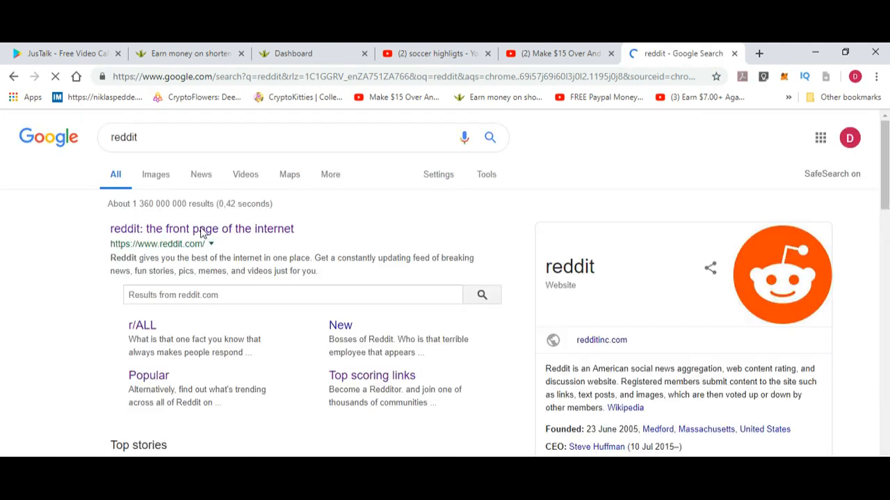
left_click(202, 228)
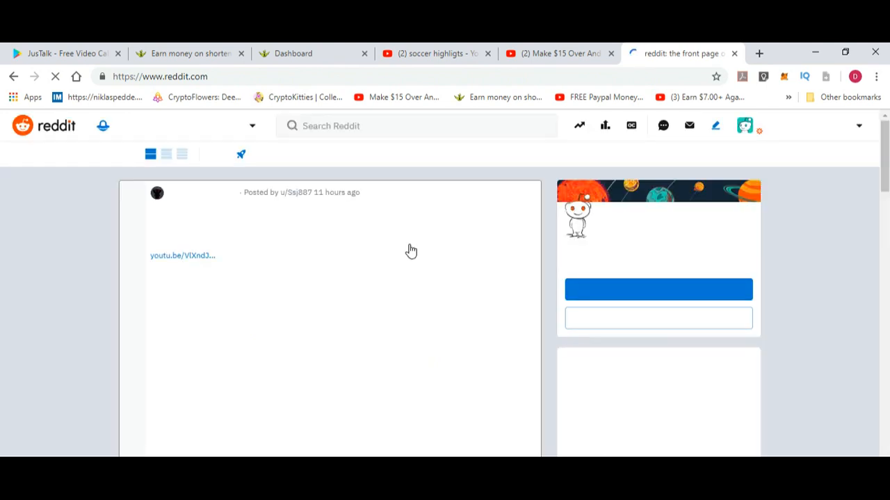
scroll("down", 3)
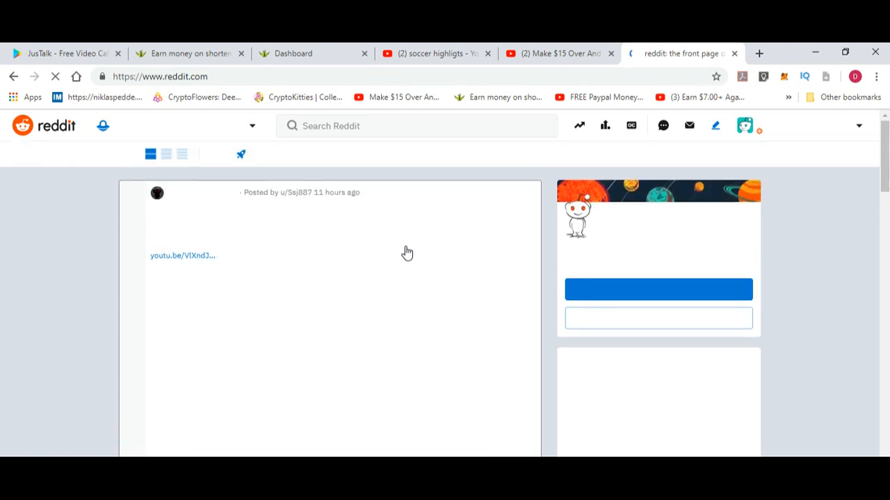
mouse_move(323, 164)
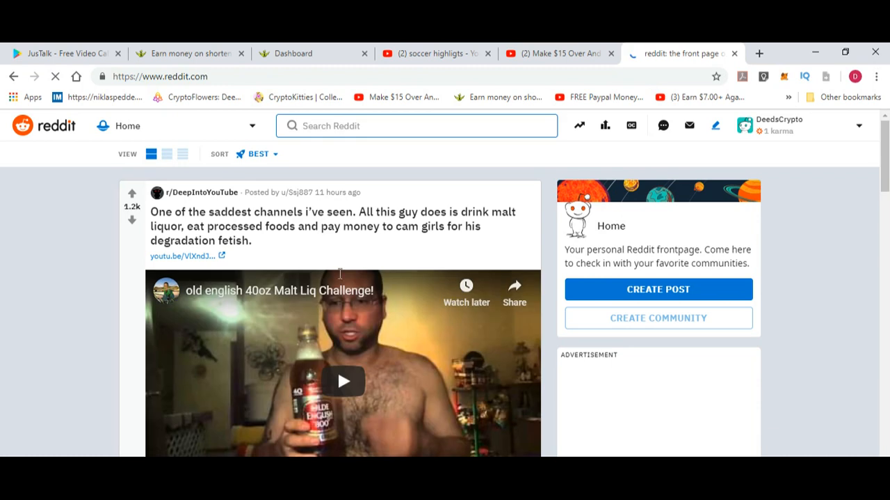
scroll("down", 3)
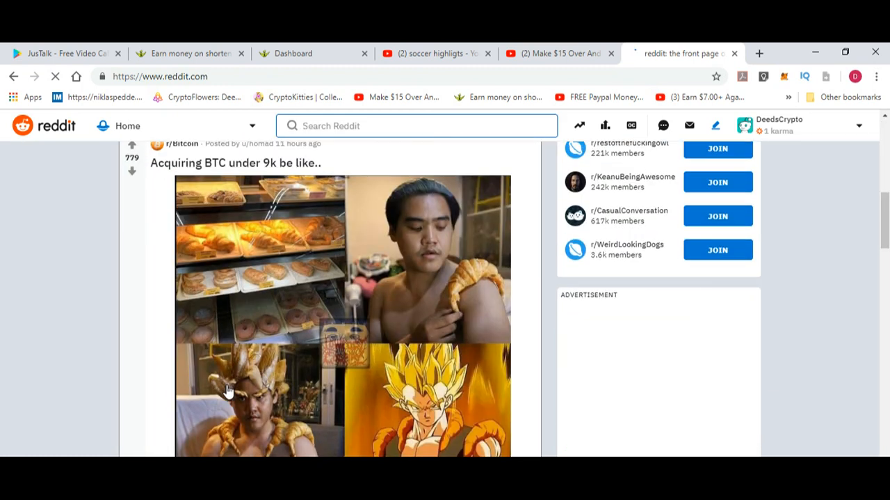
scroll("down", 3)
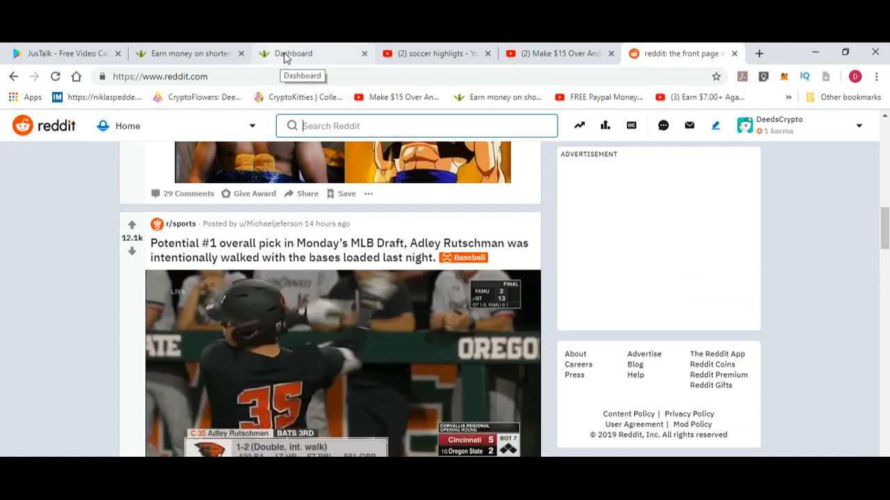
Review the Clicksfly dashboard's zero views and $0.00 June 2019 earnings, then the homepage
left_click(299, 53)
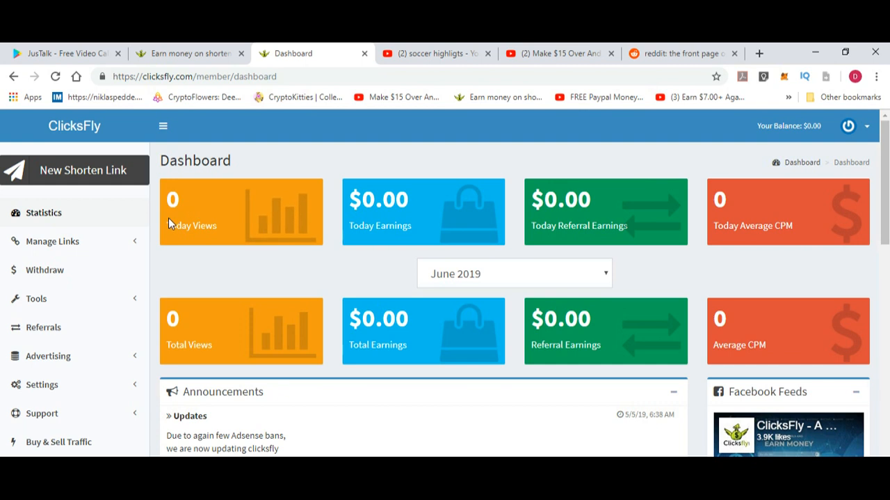
mouse_move(418, 231)
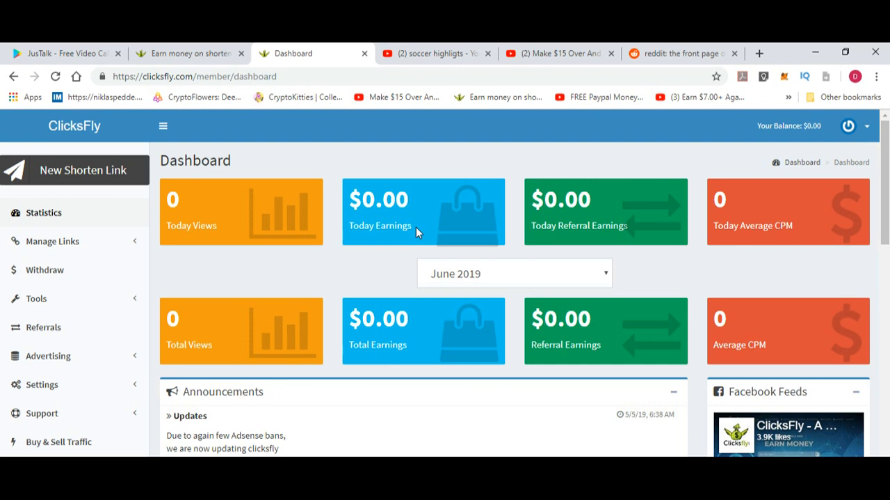
mouse_move(176, 155)
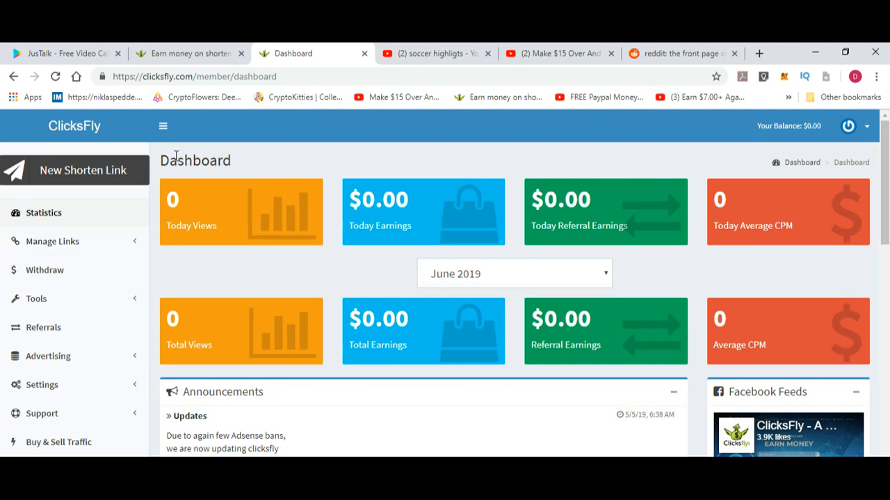
left_click(188, 53)
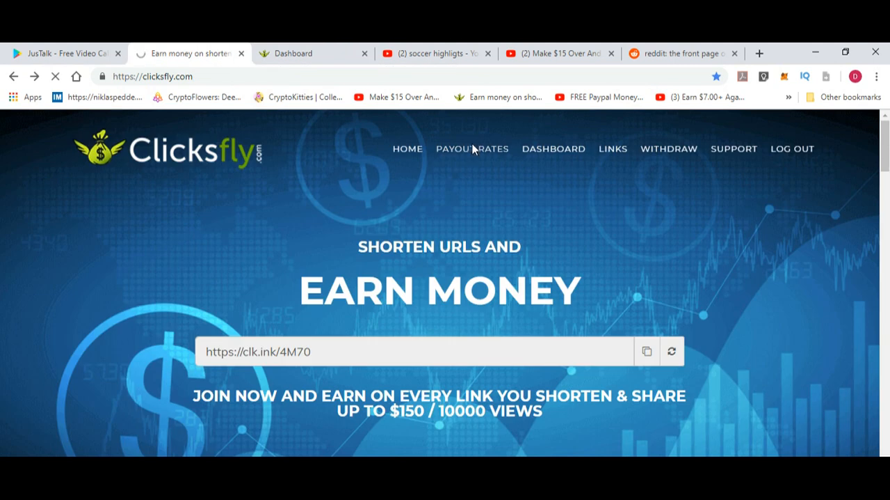
Review Clicksfly's per-1000-view payout rates by country, from Iceland's $15.00 downward
left_click(472, 147)
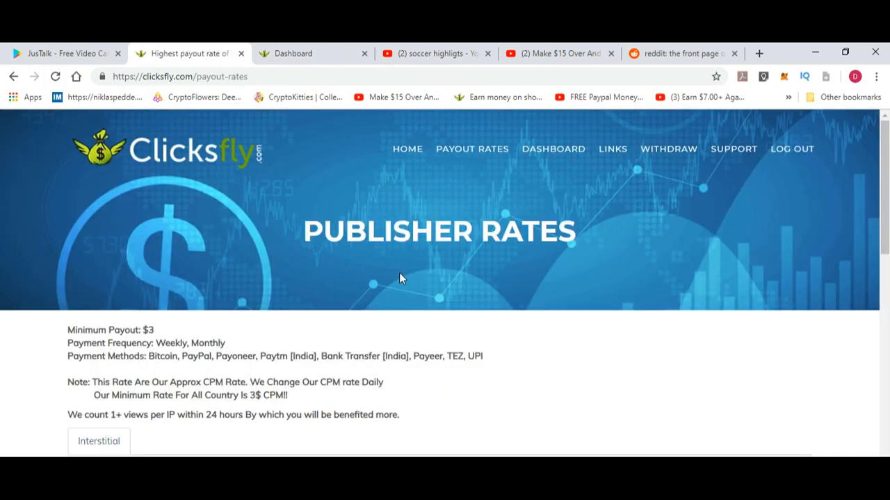
scroll("down", 3)
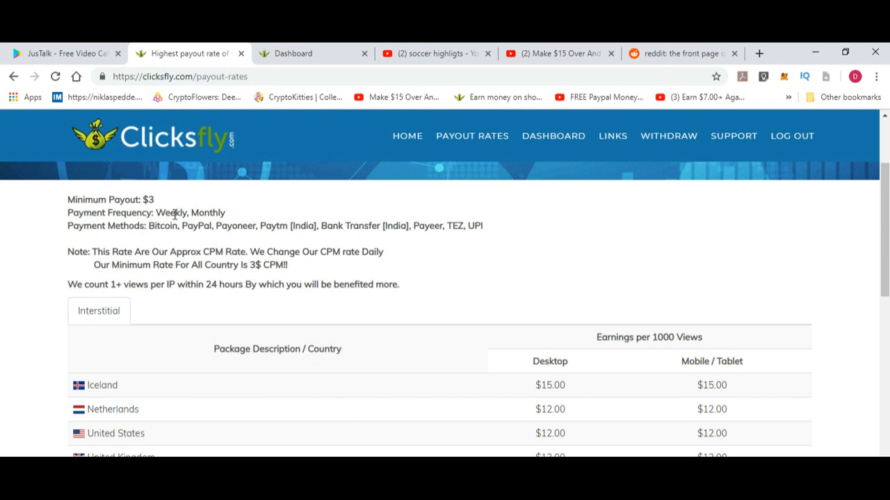
mouse_move(159, 225)
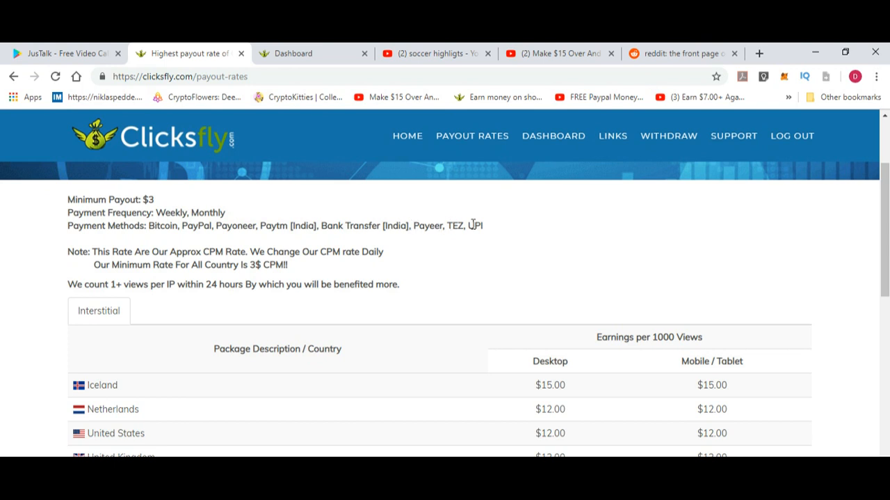
scroll("down", 3)
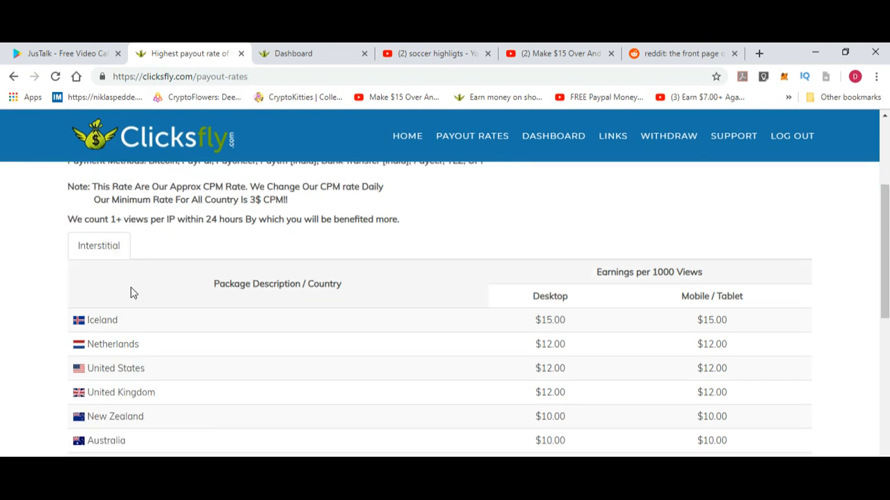
mouse_move(97, 239)
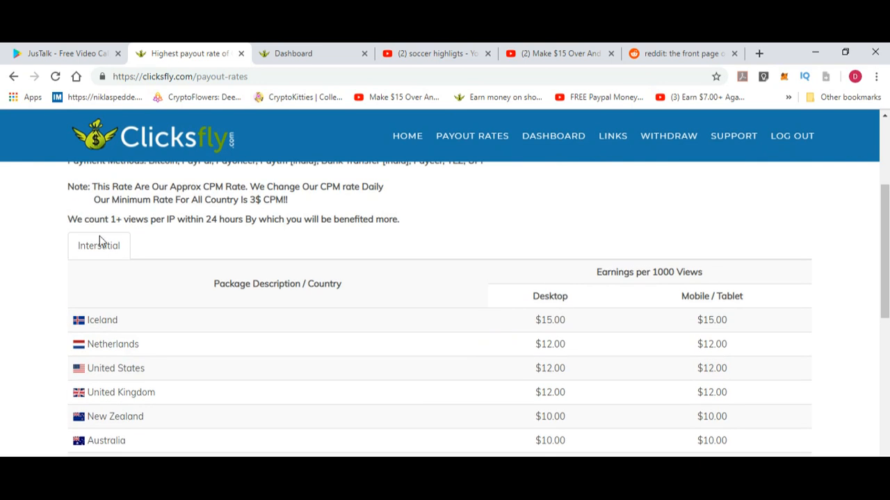
mouse_move(197, 222)
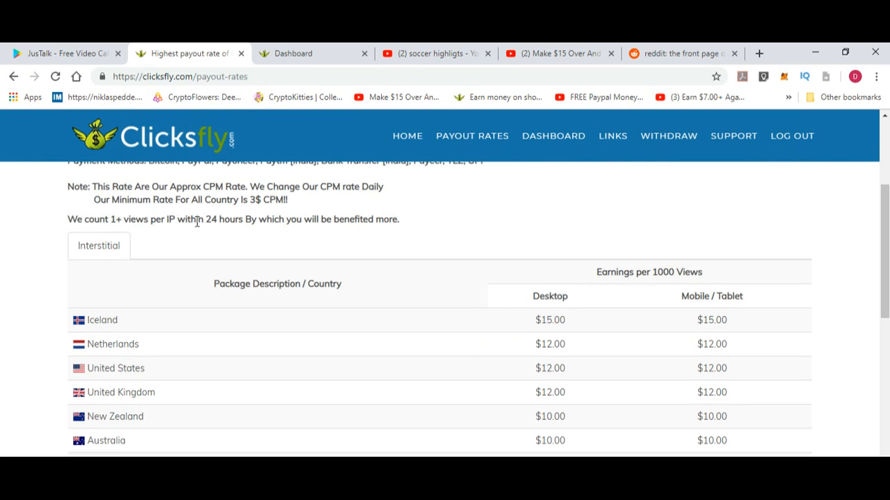
mouse_move(203, 222)
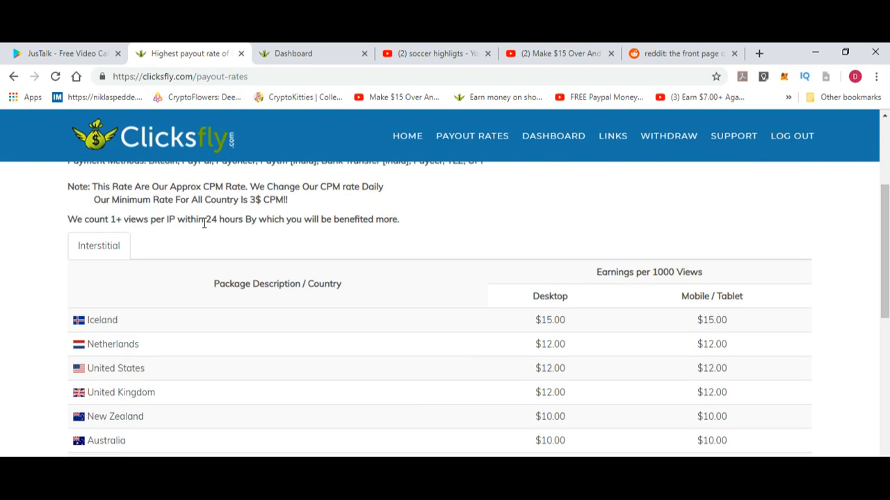
mouse_move(557, 318)
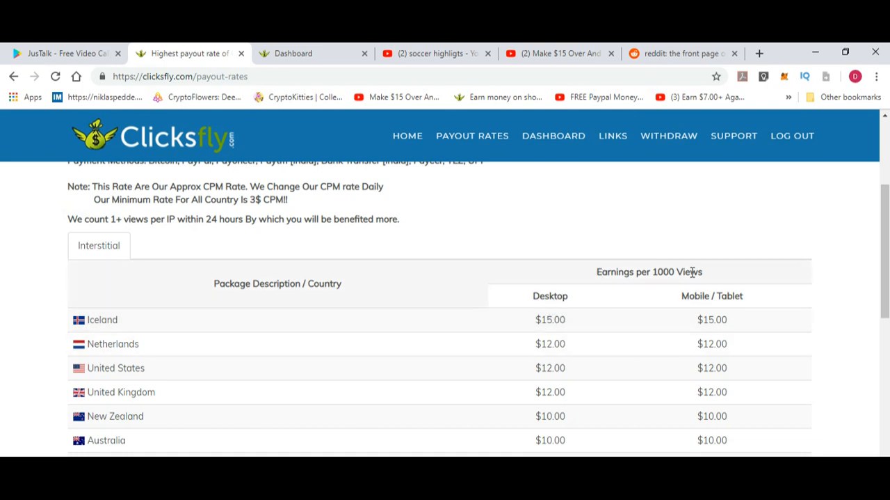
scroll("down", 3)
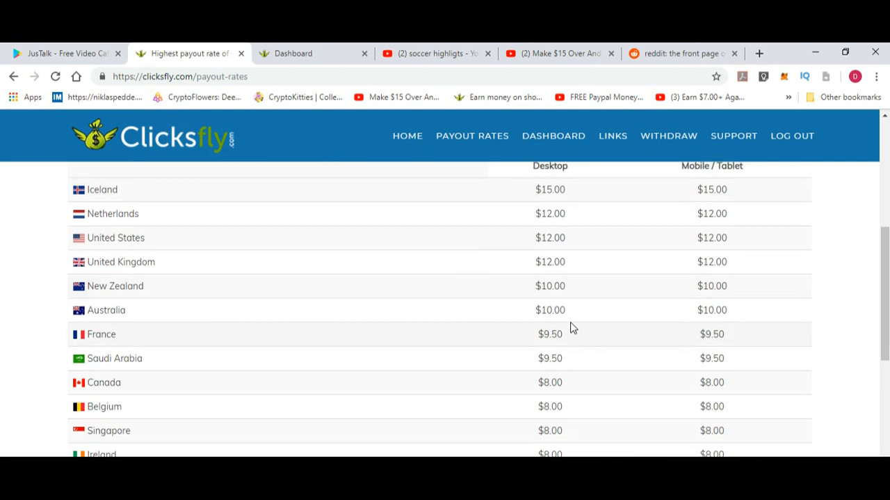
scroll("down", 3)
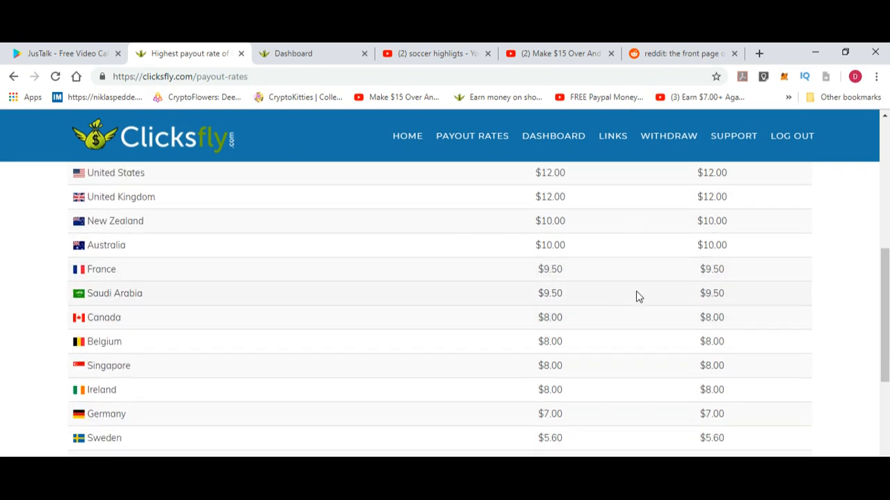
scroll("down", 3)
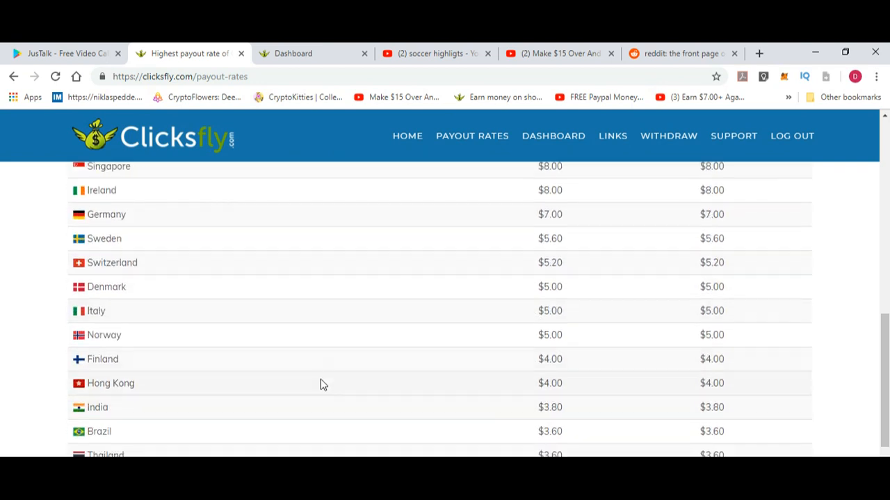
scroll("down", 3)
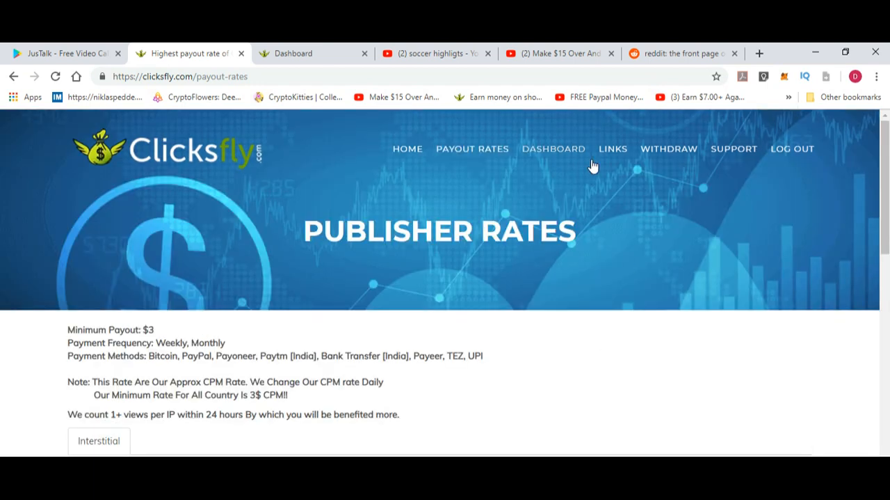
mouse_move(668, 152)
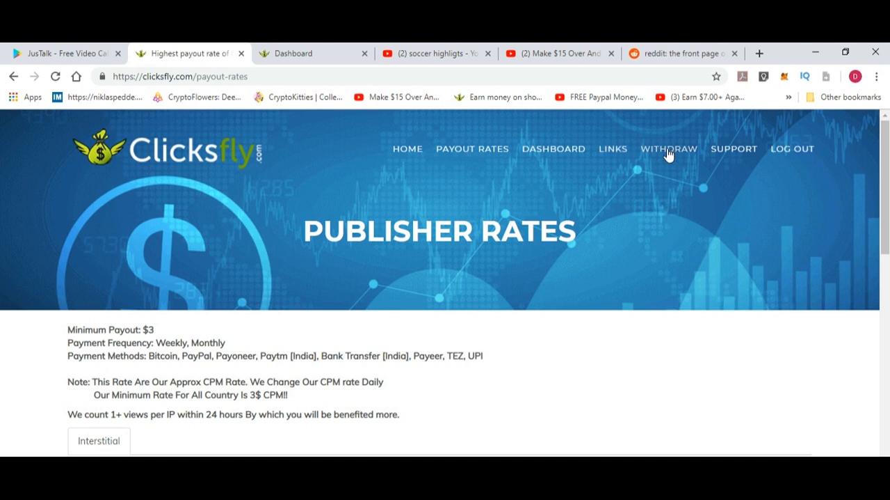
mouse_move(737, 156)
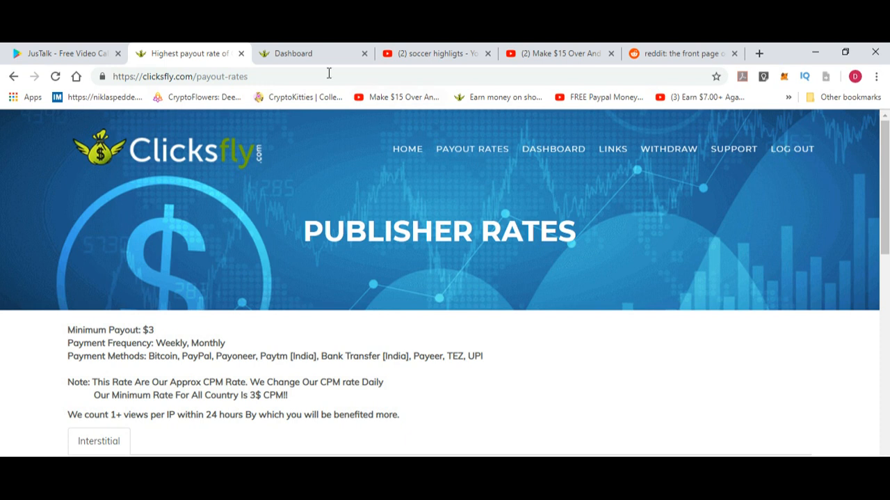
mouse_move(313, 53)
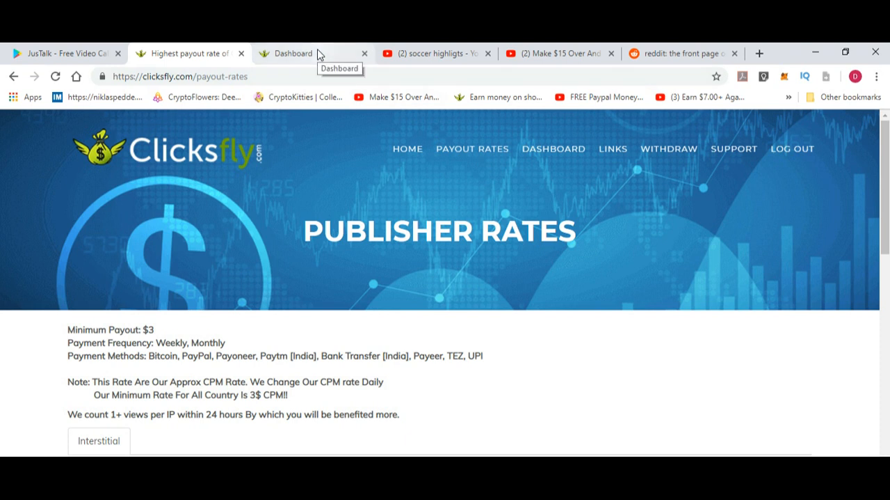
mouse_move(253, 169)
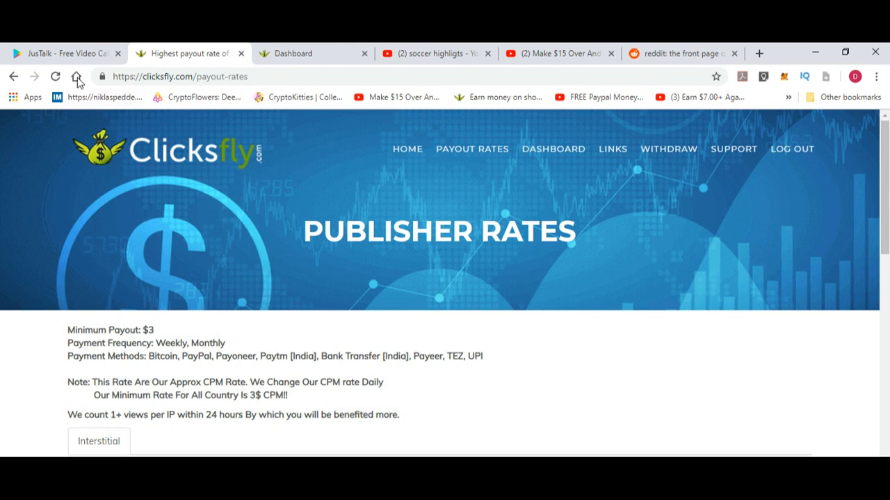
mouse_move(63, 53)
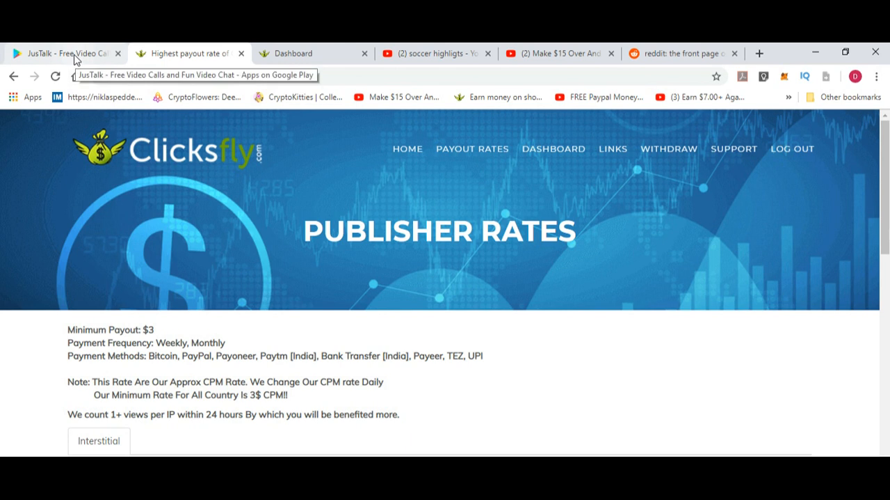
Return to the JusTalk Google Play listing and browse its screenshots and description
left_click(63, 53)
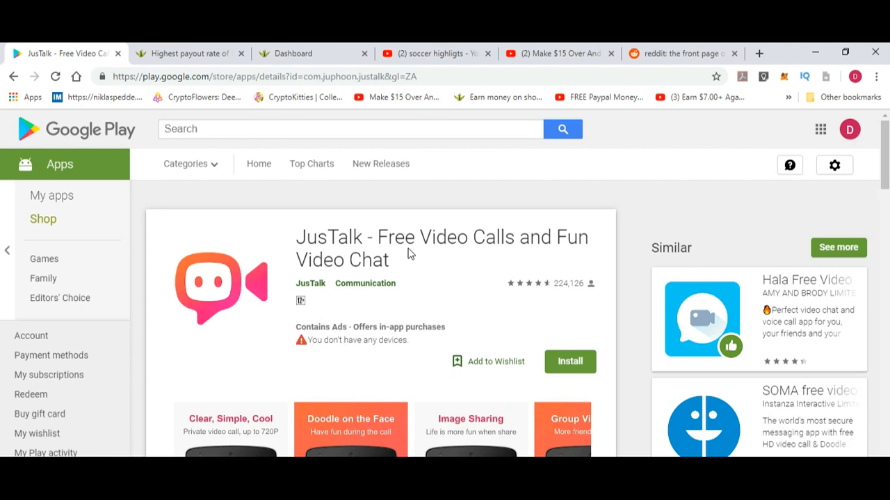
scroll("down", 3)
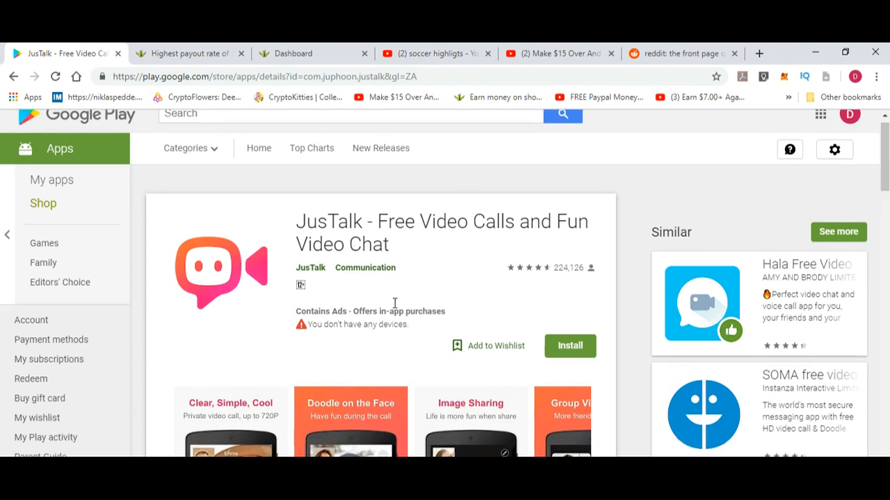
scroll("down", 3)
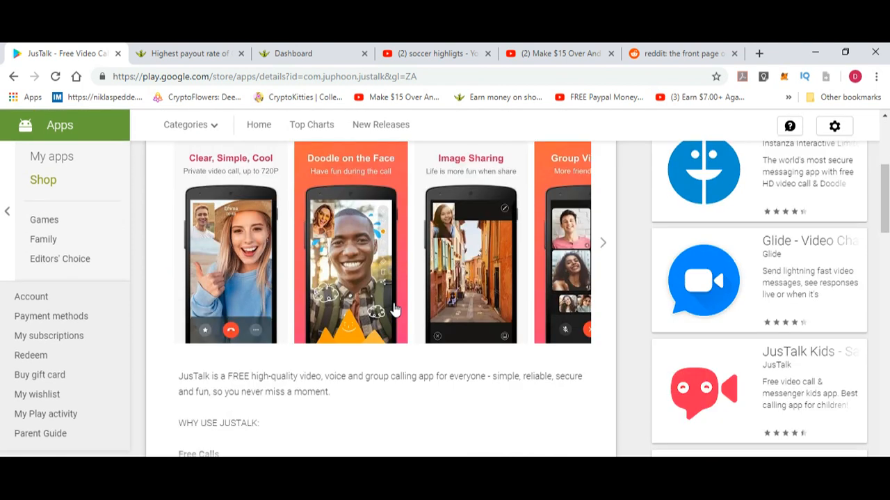